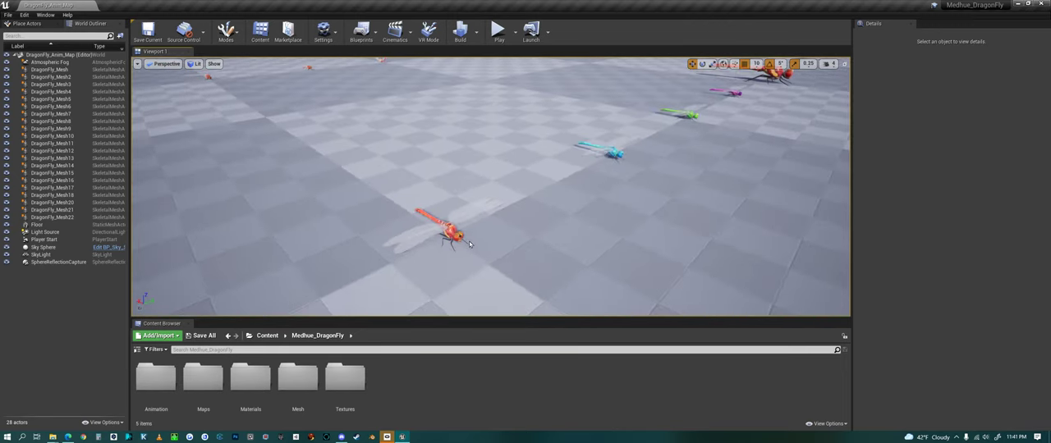
# - Run the dragonfly demo map in the editor, watch it, then stop the play session
pyautogui.click(499, 30)
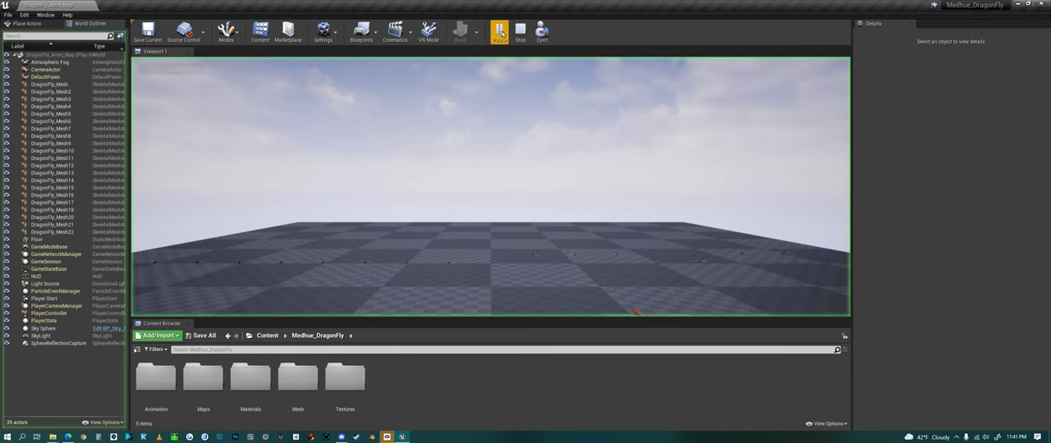
pyautogui.click(499, 29)
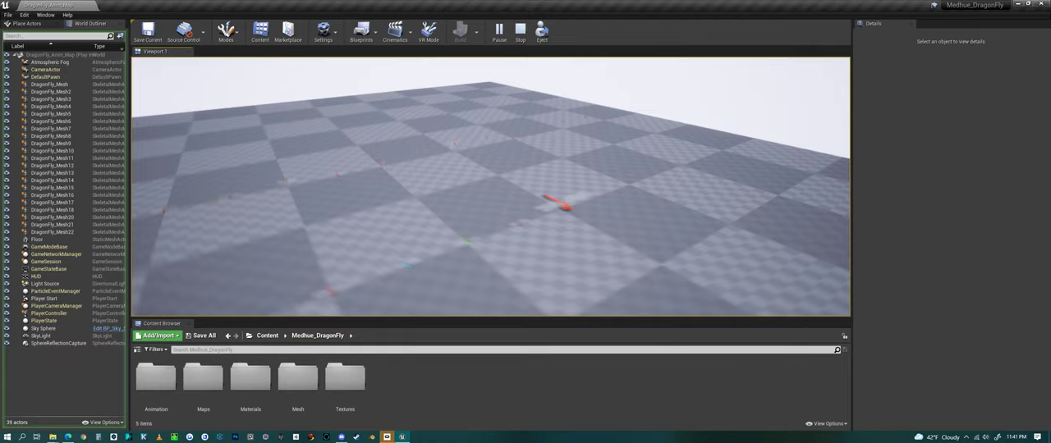
pyautogui.click(519, 29)
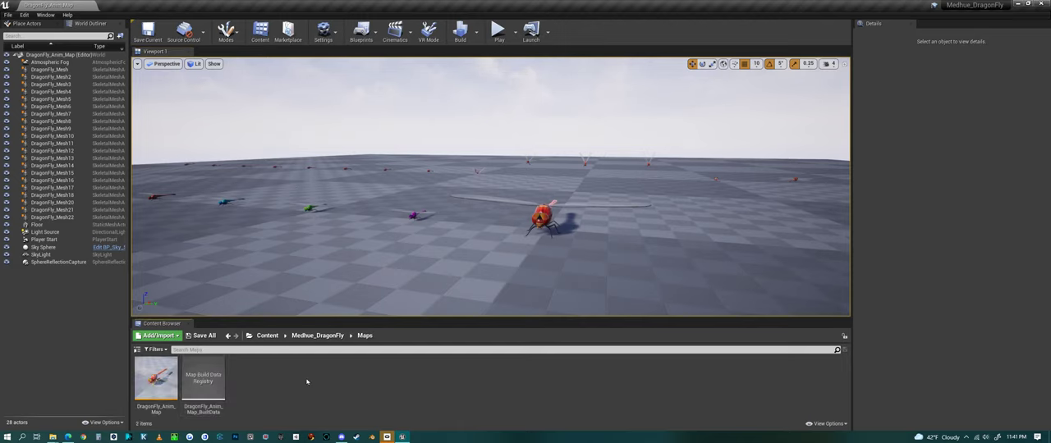
# - Return to the pack's main folder and select DragonFly_Material in the Materials folder
pyautogui.click(317, 335)
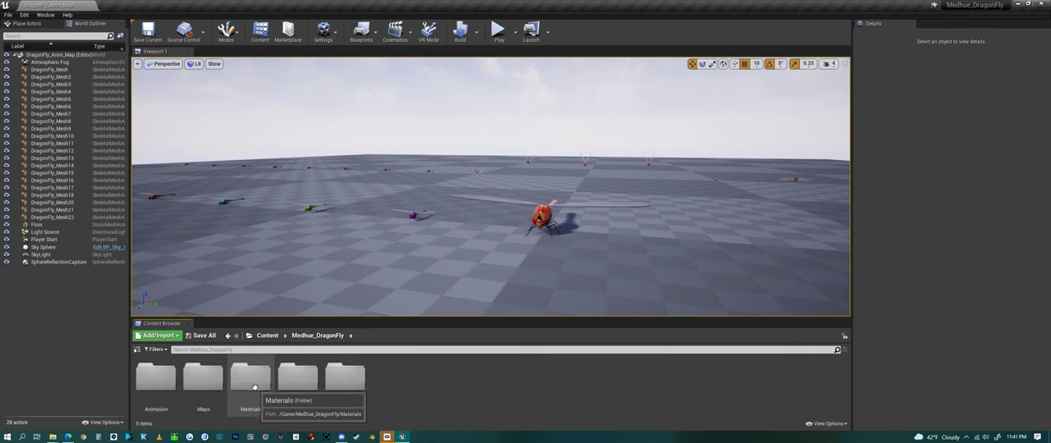
pyautogui.doubleClick(250, 384)
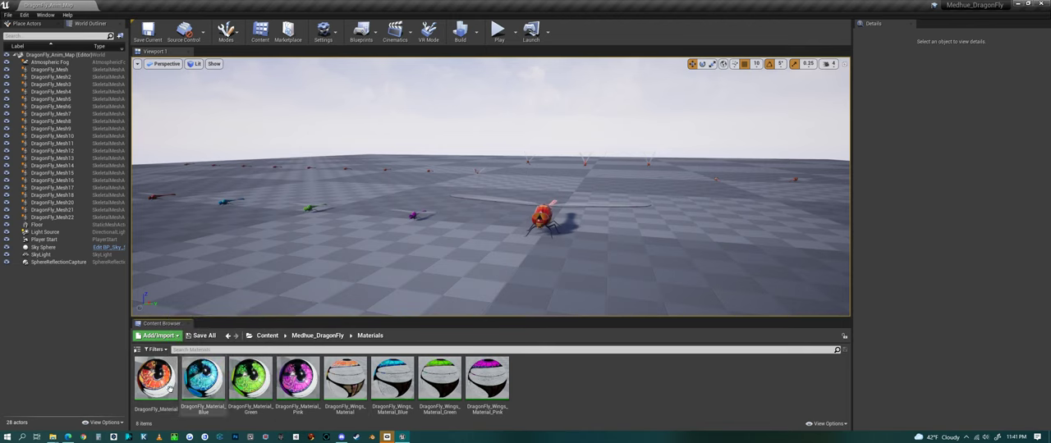
pyautogui.moveTo(154, 377)
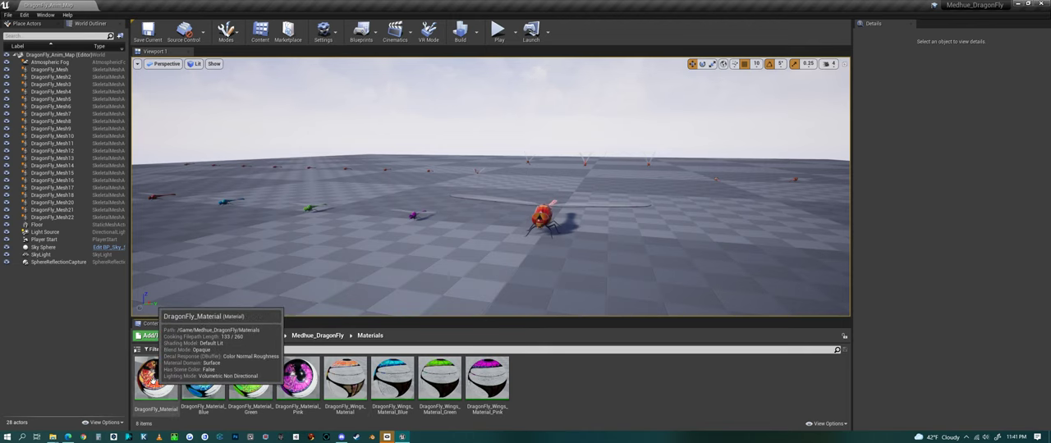
pyautogui.click(155, 378)
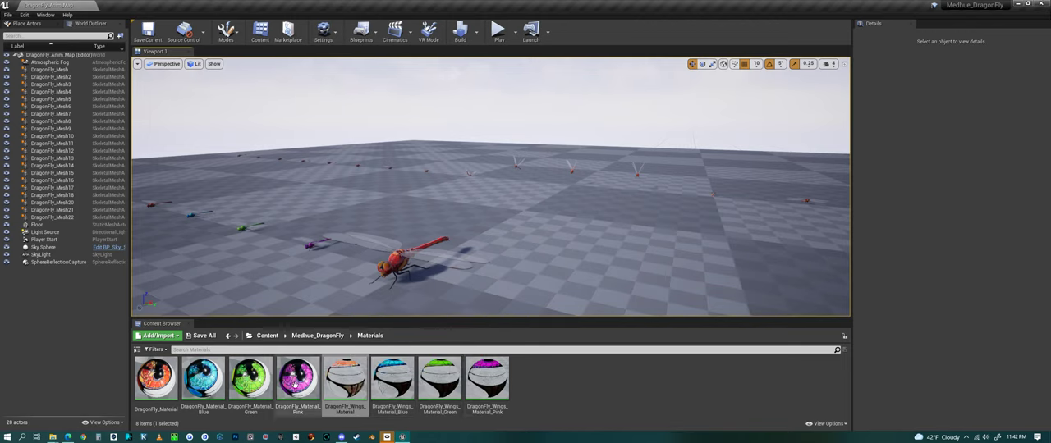
pyautogui.moveTo(392, 381)
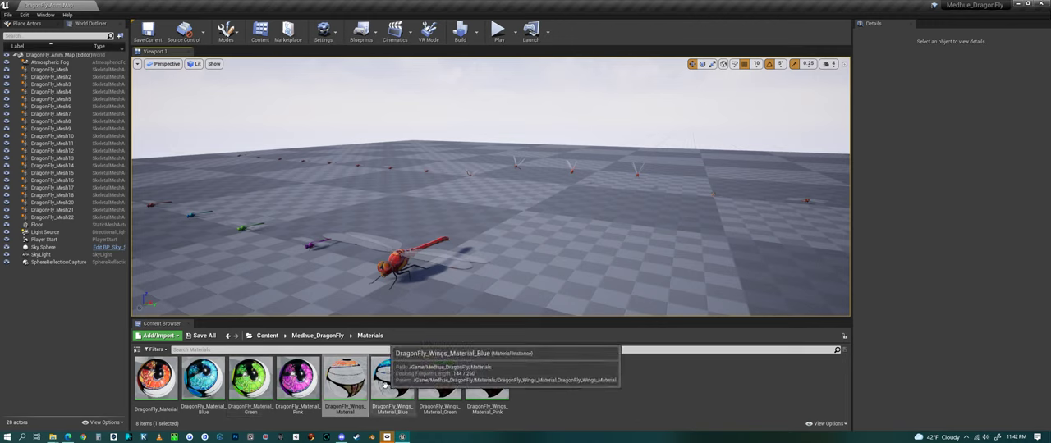
pyautogui.moveTo(530, 348)
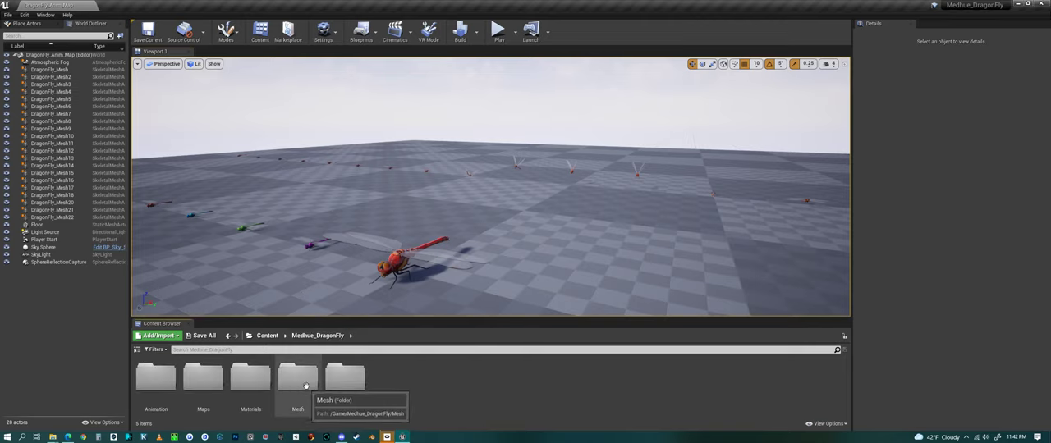
# - Preview the dragonfly mesh's physics simulation from the Mesh folder, then end it
pyautogui.doubleClick(297, 377)
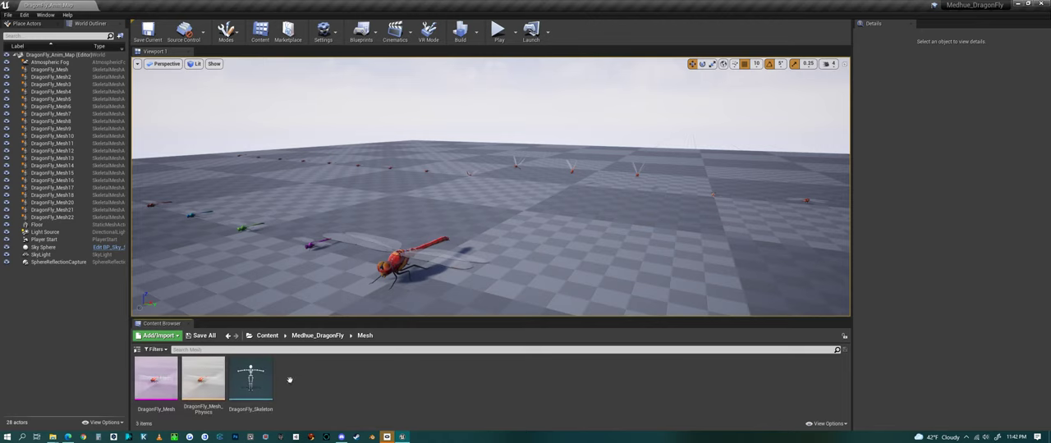
pyautogui.moveTo(154, 377)
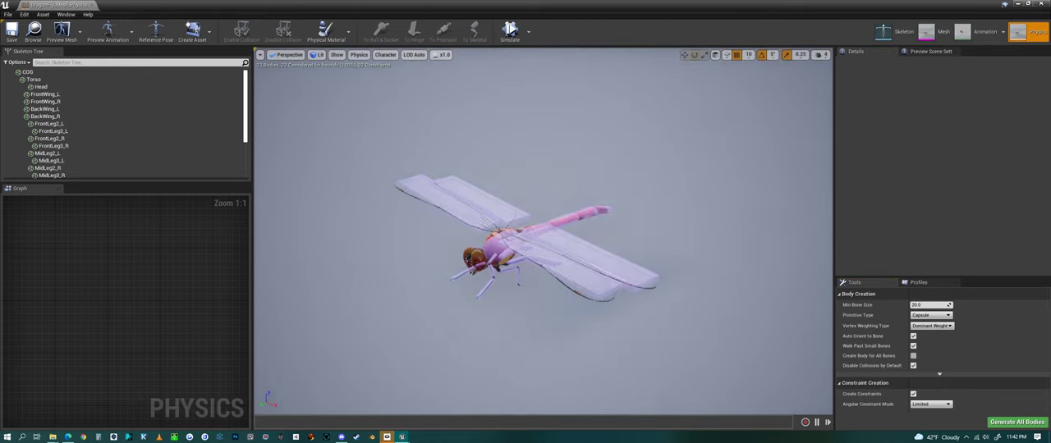
pyautogui.click(509, 31)
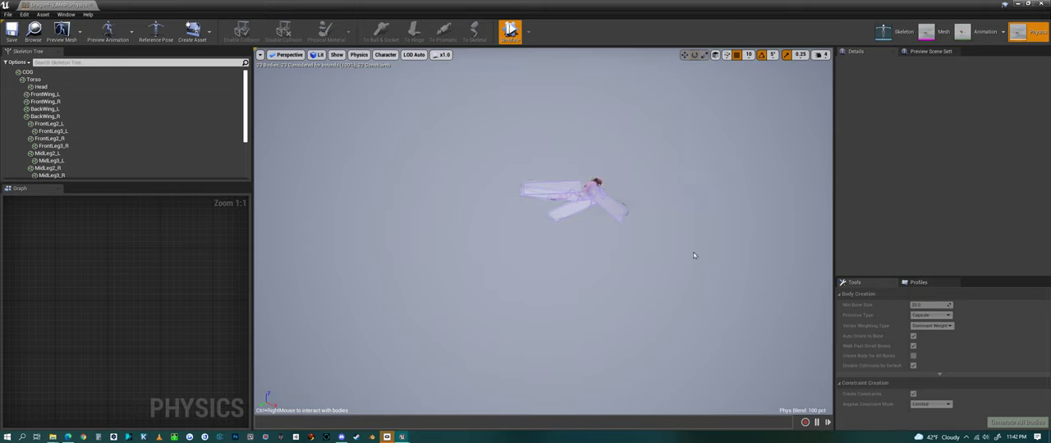
pyautogui.click(509, 31)
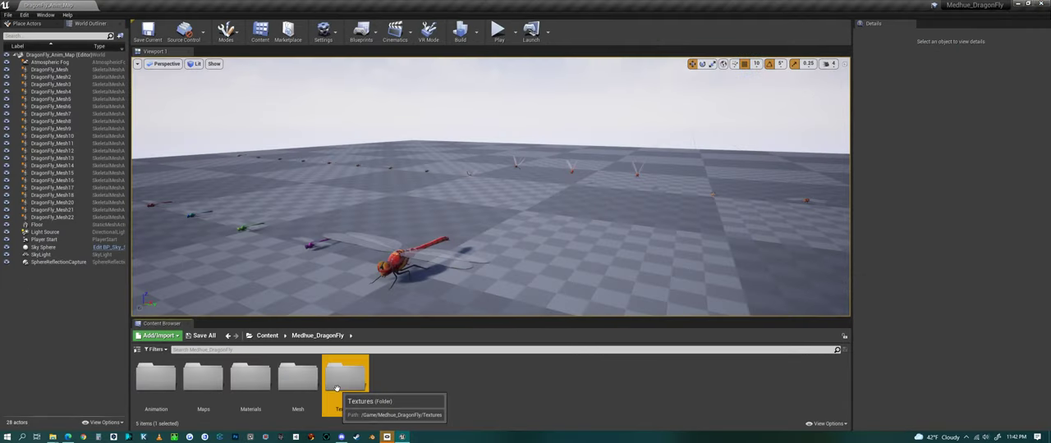
# - View the blue base colour texture, then navigate into the Medusa_DragonFly Animation folder
pyautogui.doubleClick(345, 378)
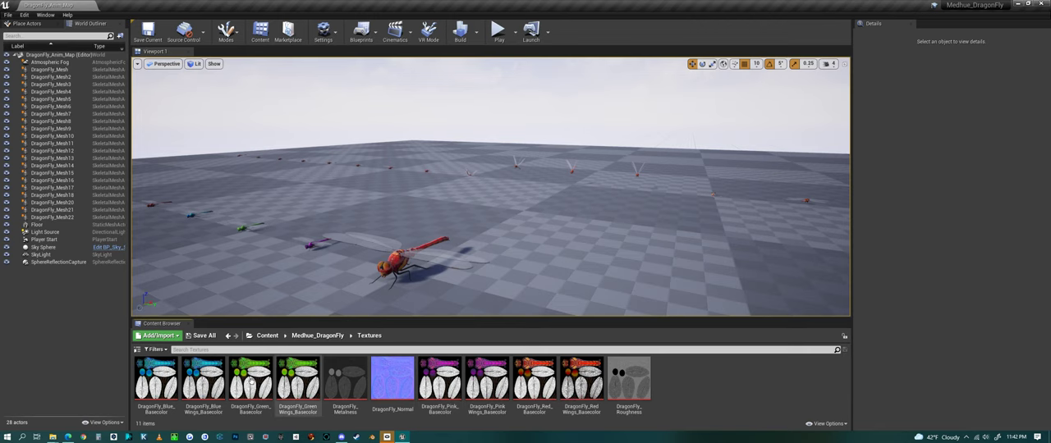
pyautogui.click(392, 377)
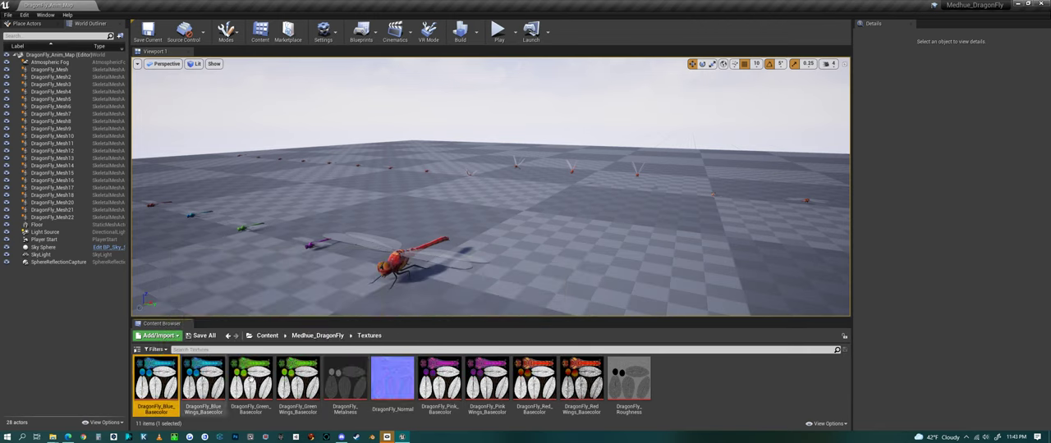
pyautogui.moveTo(627, 380)
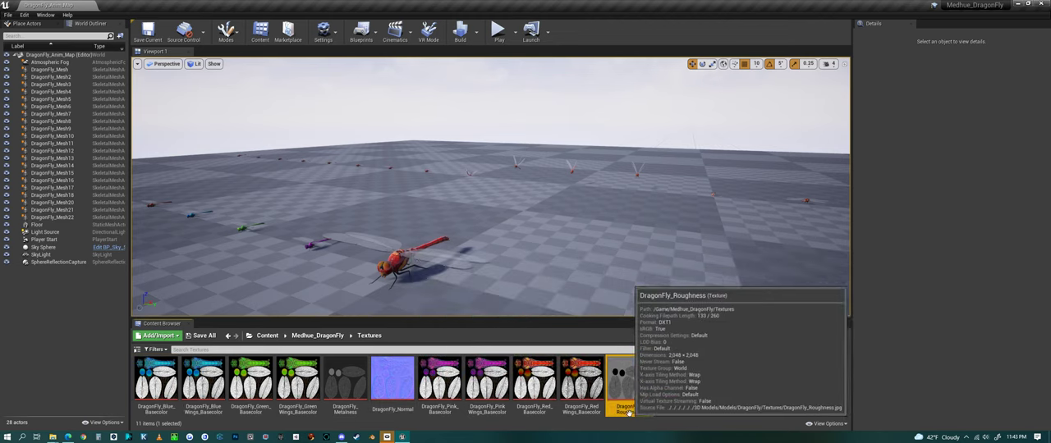
pyautogui.moveTo(276, 348)
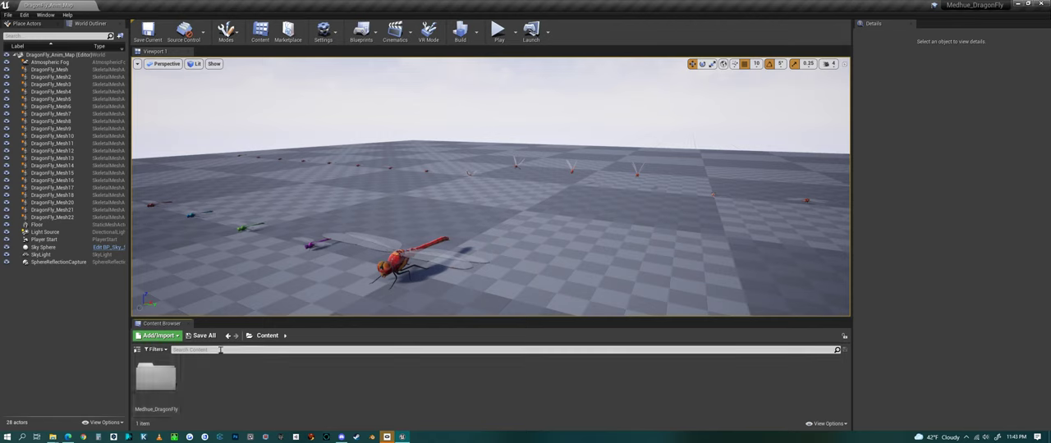
pyautogui.doubleClick(156, 377)
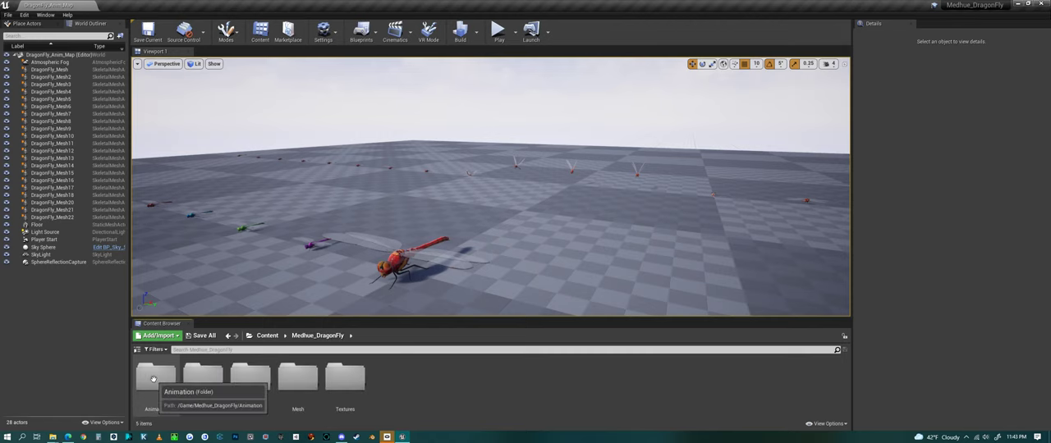
pyautogui.doubleClick(156, 379)
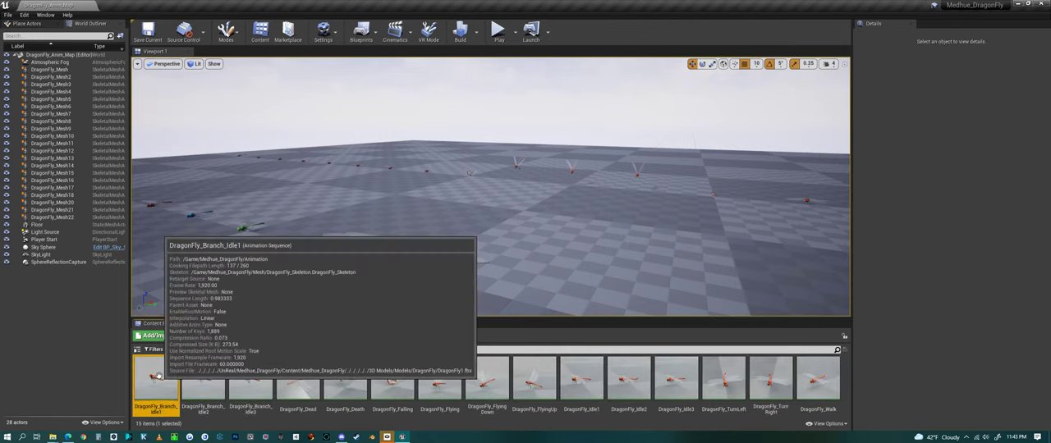
# - Load DragonFly_Branch_Idle1 in the animation editor and preview two more sequences on the model
pyautogui.doubleClick(154, 380)
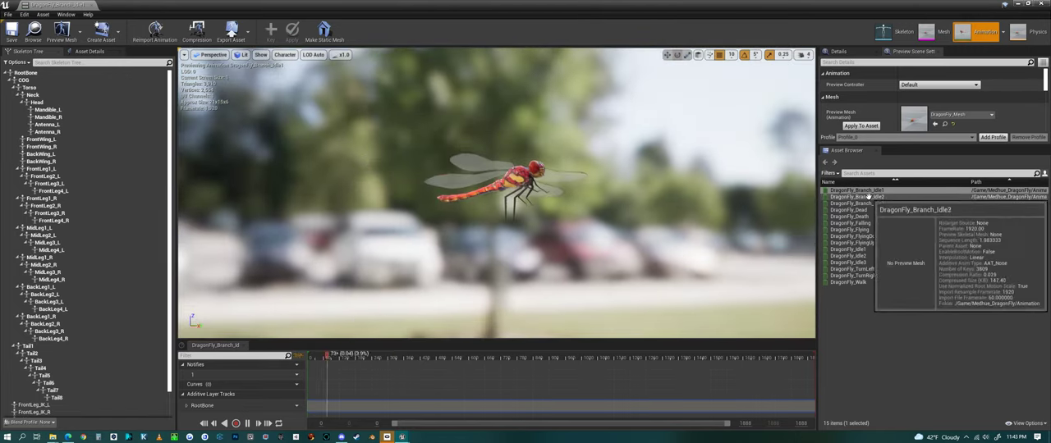
pyautogui.click(857, 197)
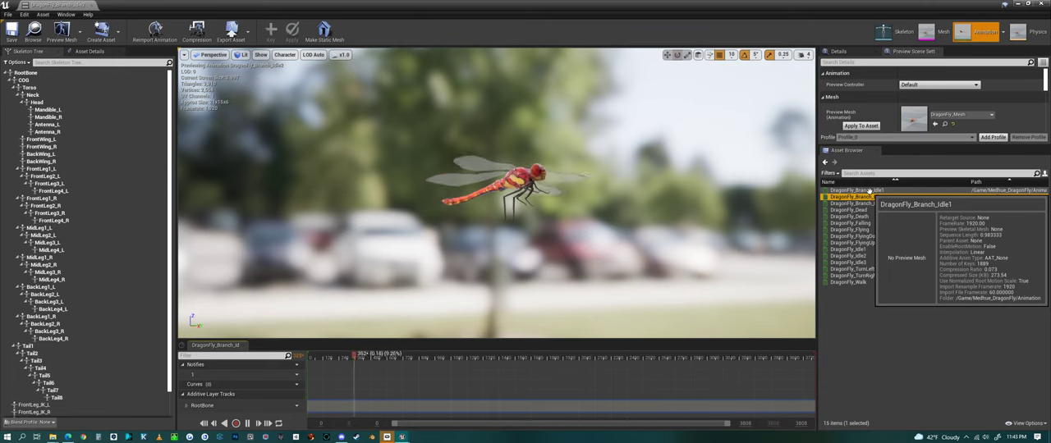
pyautogui.click(857, 204)
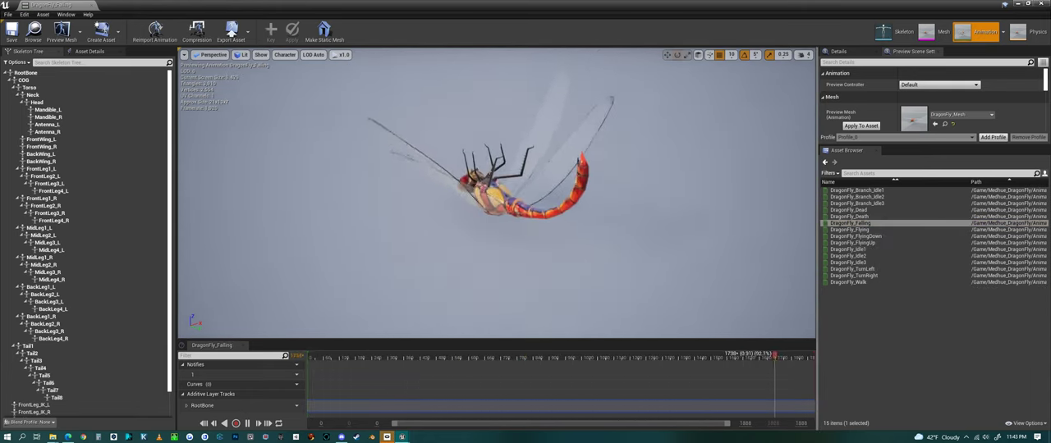
pyautogui.moveTo(856, 237)
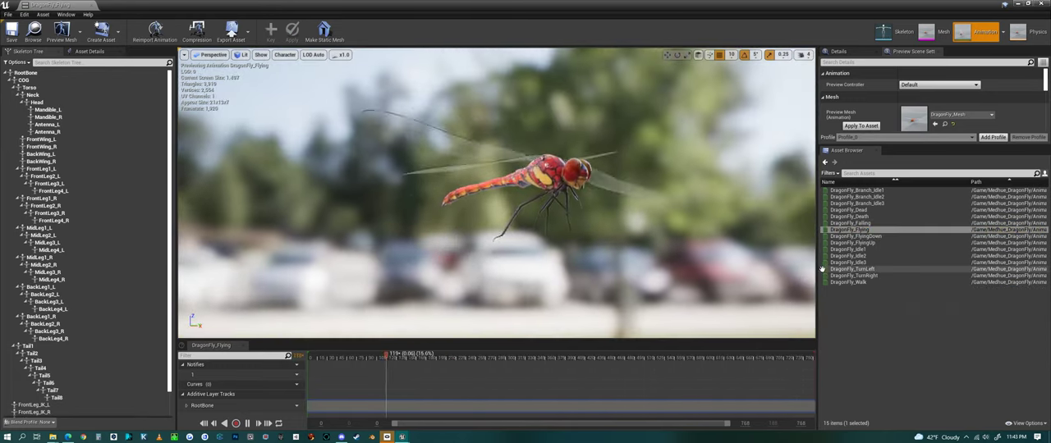
# - Play the flying, idle, turn-right, other turning and walking sequences on the dragonfly in turn
pyautogui.click(857, 236)
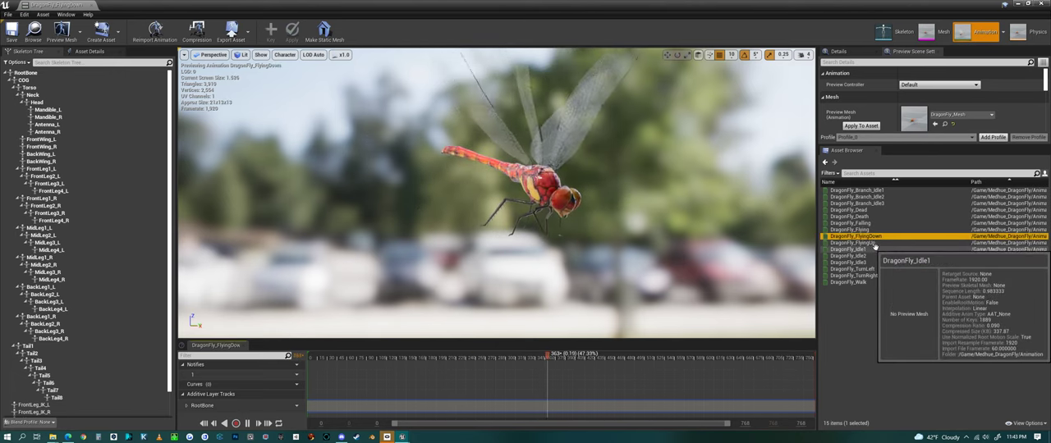
pyautogui.click(853, 243)
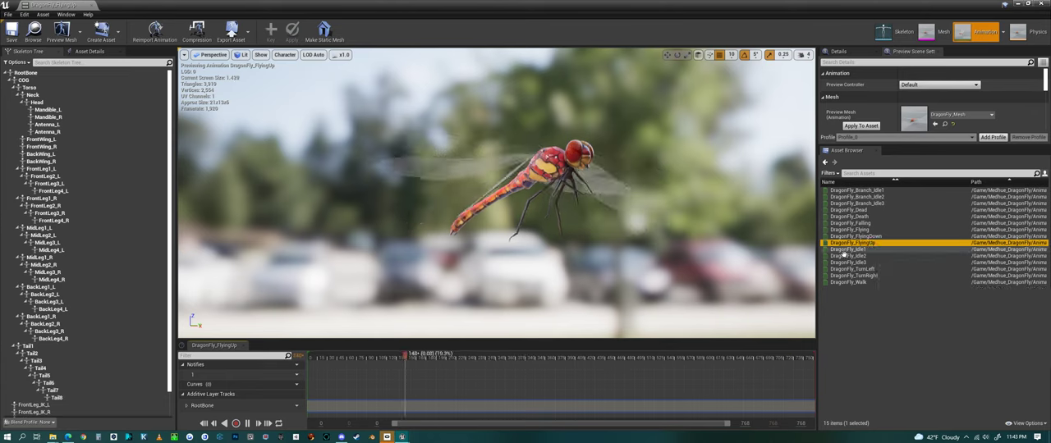
pyautogui.click(847, 249)
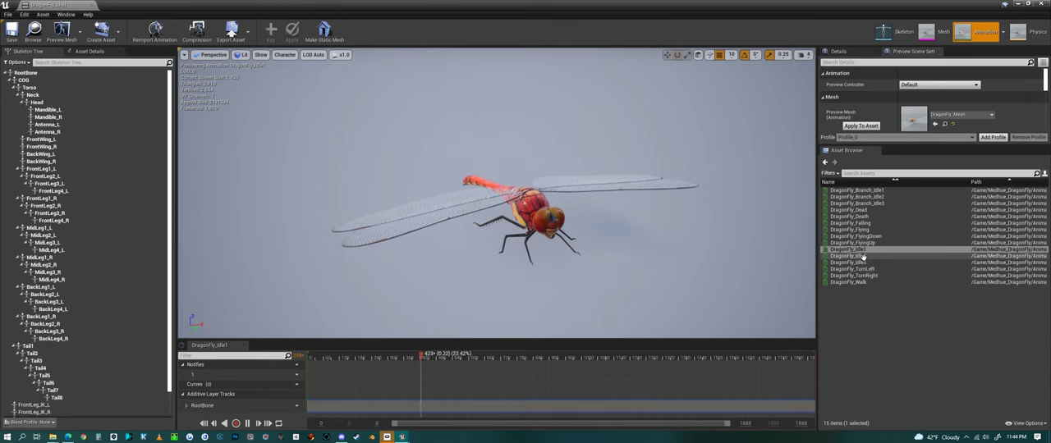
pyautogui.click(850, 257)
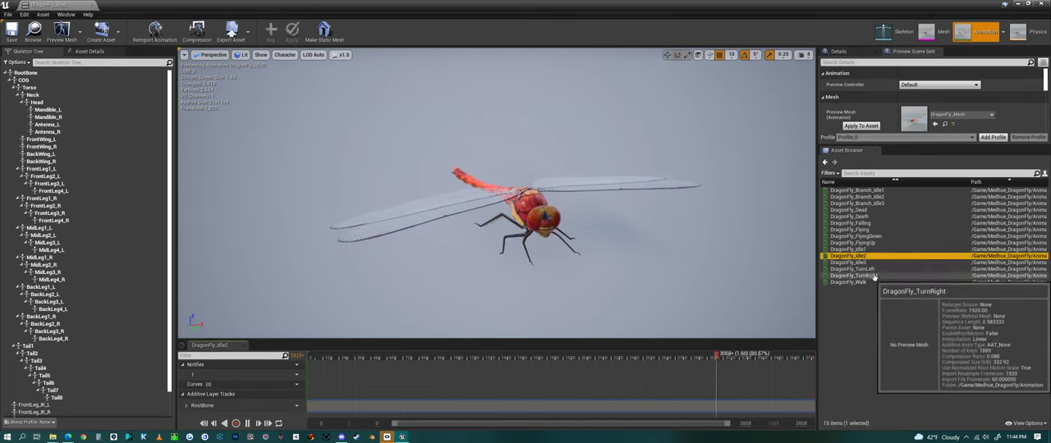
pyautogui.click(850, 263)
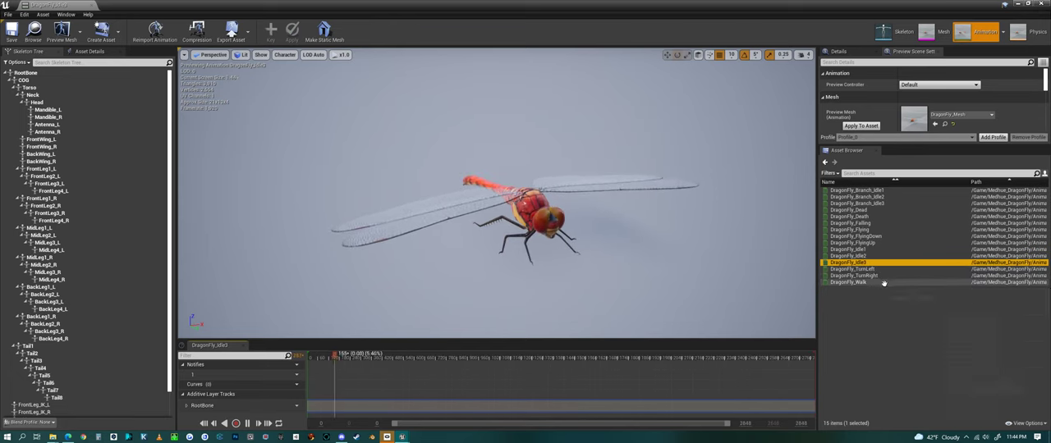
pyautogui.click(854, 270)
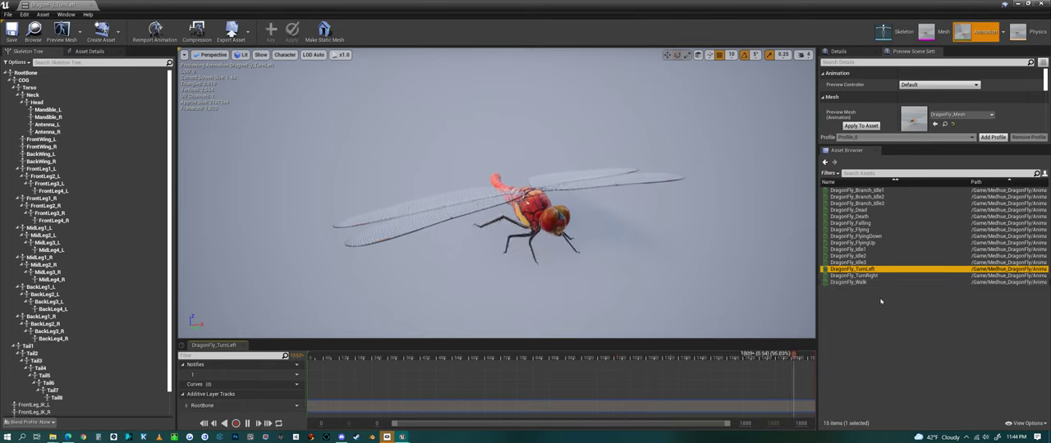
pyautogui.click(854, 276)
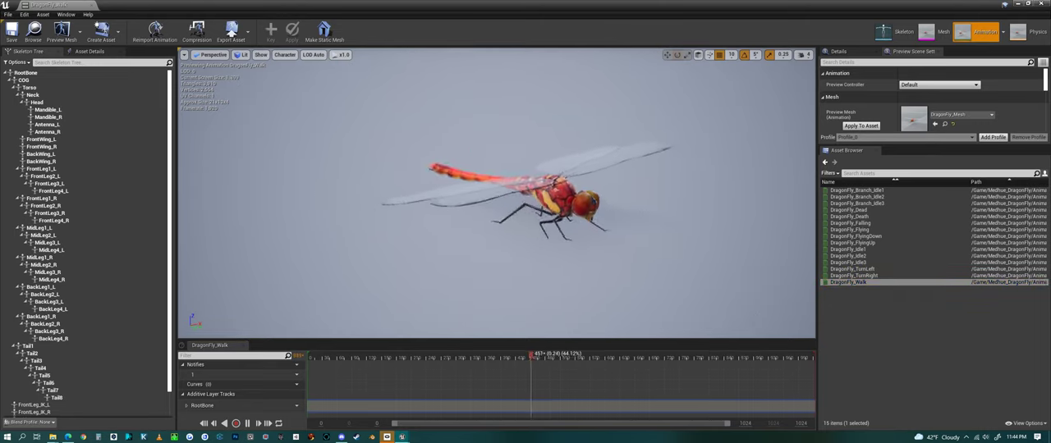
pyautogui.click(850, 230)
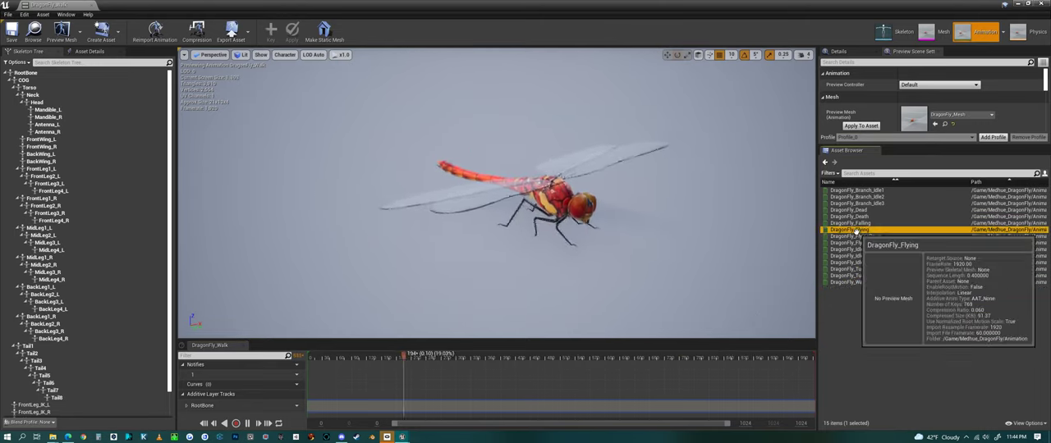